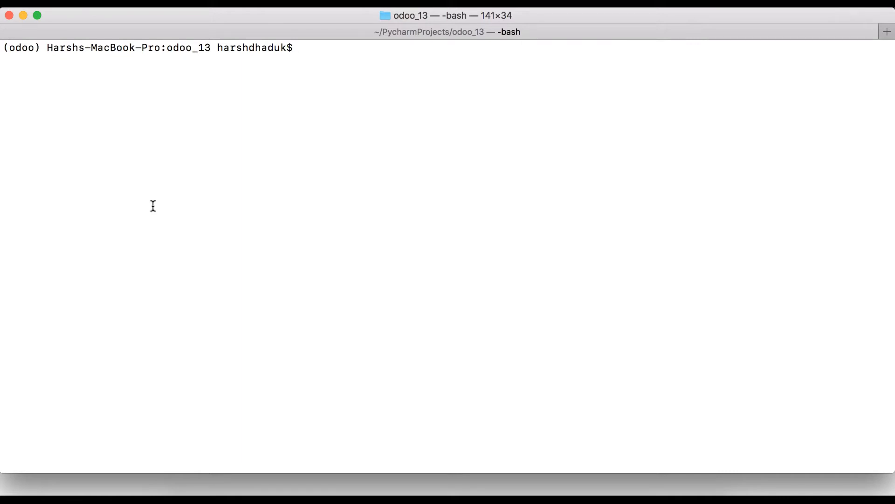
- Launch the Odoo 13 server with python odoo-bin, then shut it down
{"action": "type", "text": "python"}
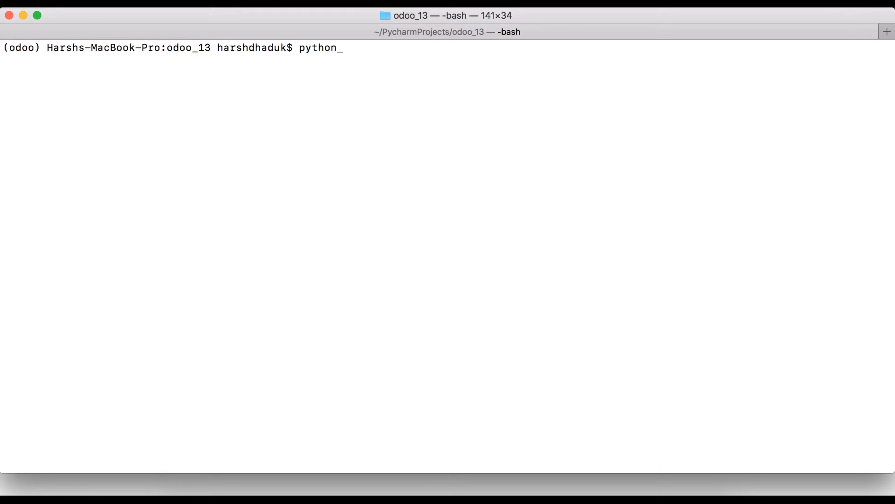
{"action": "type", "text": "odoo-"}
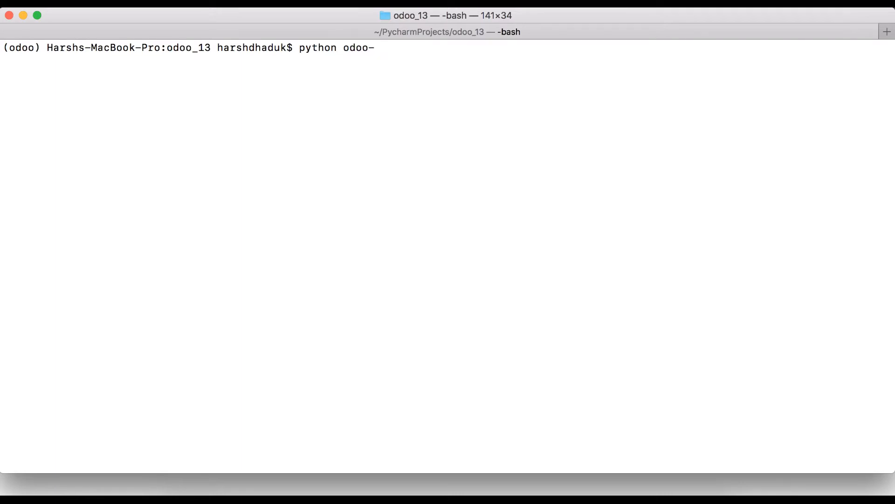
{"action": "type", "text": "bin"}
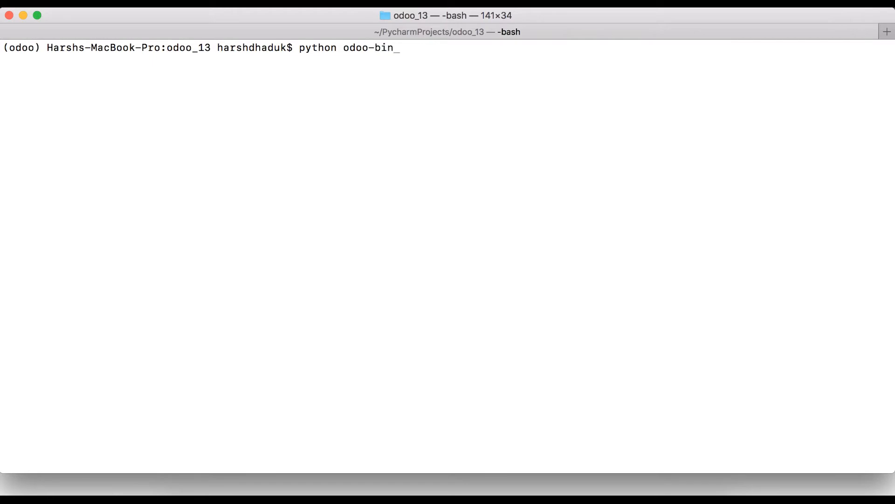
{"action": "key", "text": "Return"}
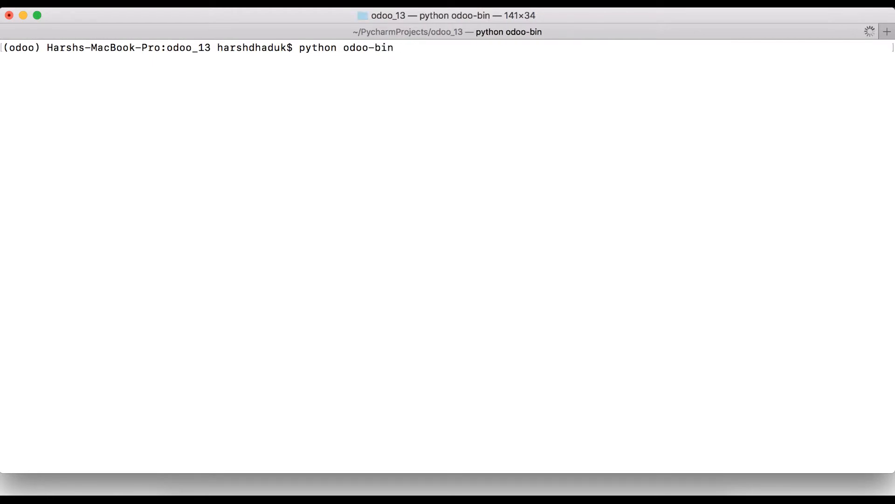
{"action": "key", "text": "Return"}
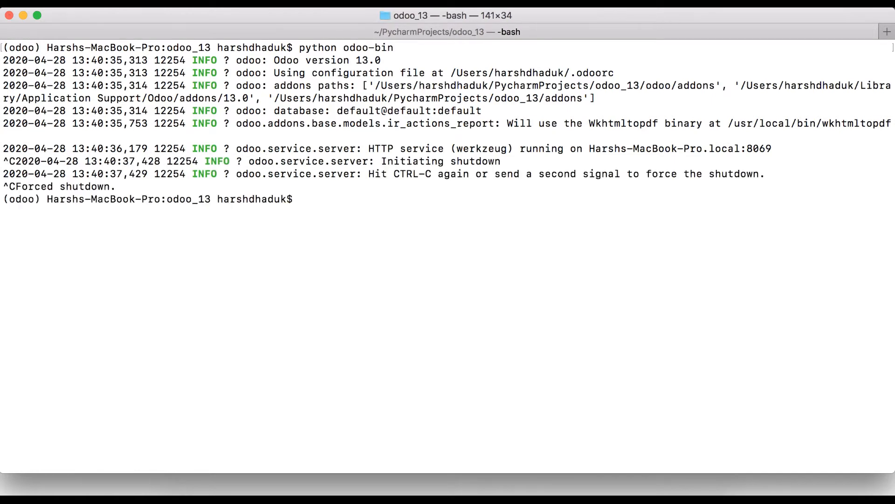
- Run python odoo-bin --stop-after-init so Odoo loads its configuration and exits
{"action": "type", "text": "python odoo-bin"}
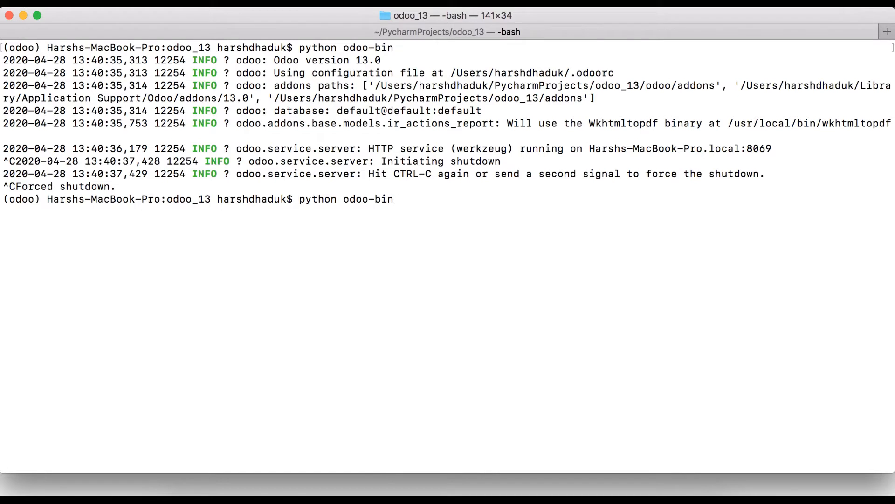
{"action": "type", "text": "--stop"}
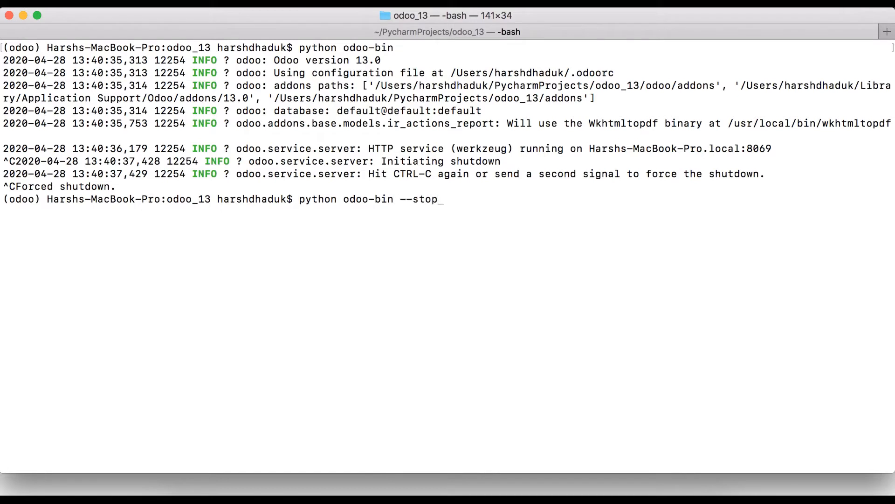
{"action": "type", "text": "-after-"}
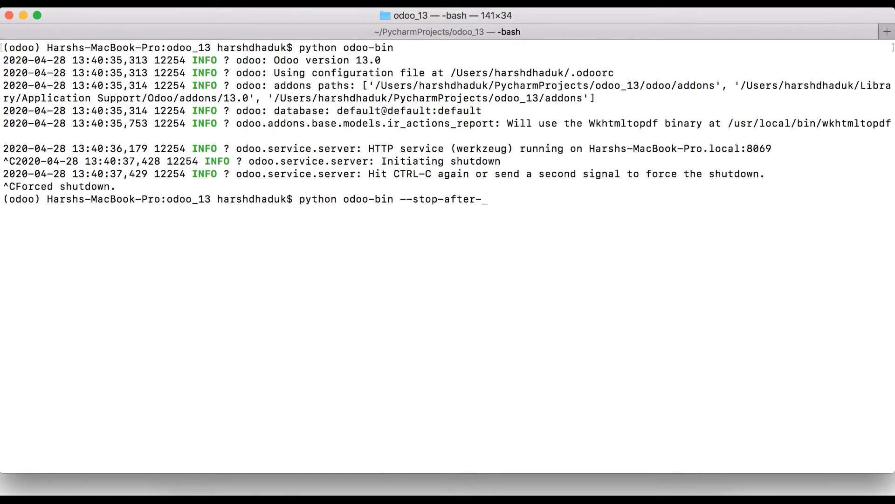
{"action": "type", "text": "init"}
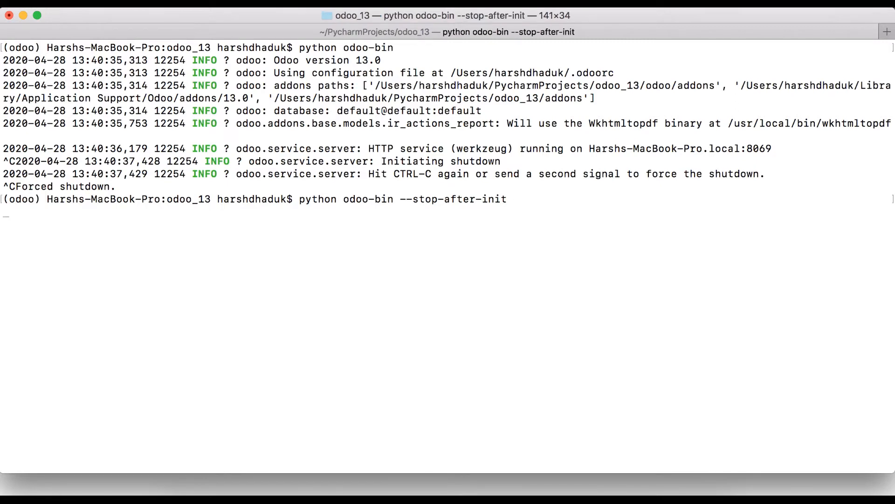
{"action": "key", "text": "Enter"}
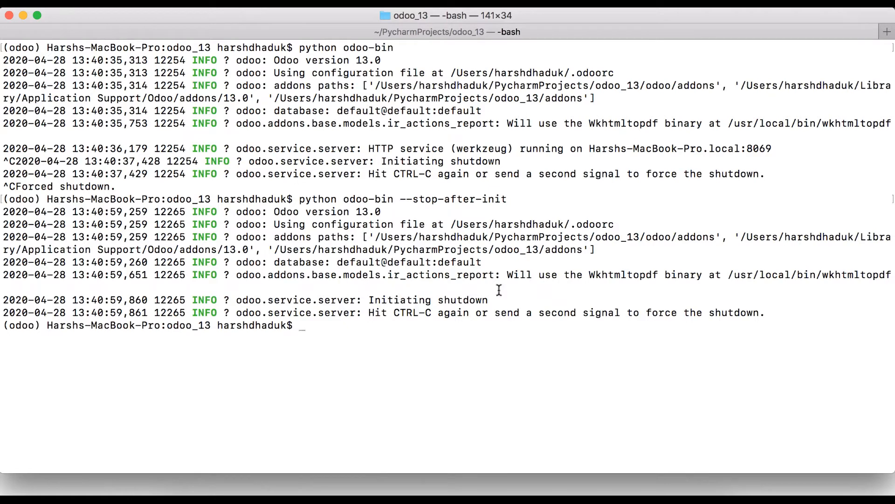
{"action": "mouse_move", "coordinate": [489, 361]}
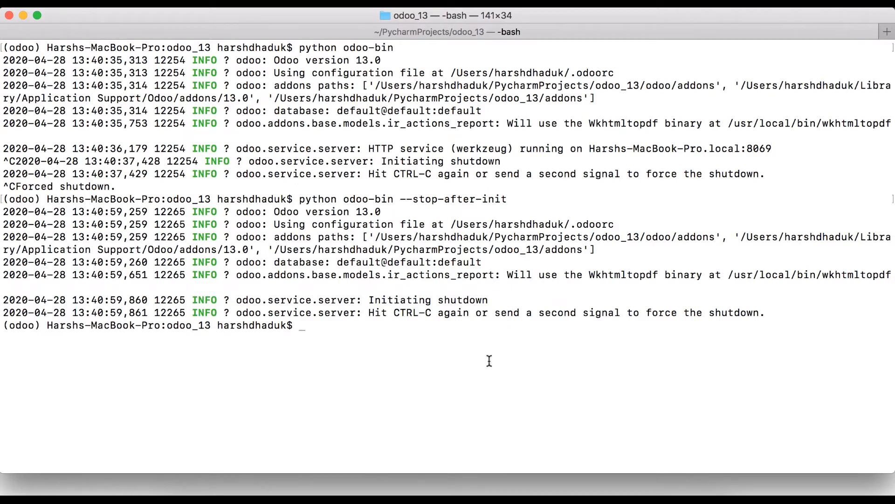
- Type python odoo-bin --stop-after-init -s with an odoo_config.conf argument, highlighting the file name
{"action": "type", "text": "python odoo-bin --stop-after-init"}
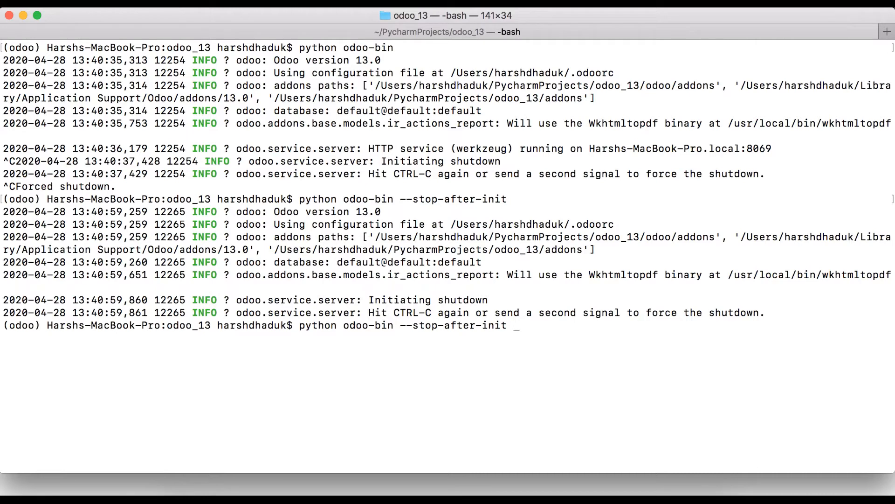
{"action": "type", "text": "-s"}
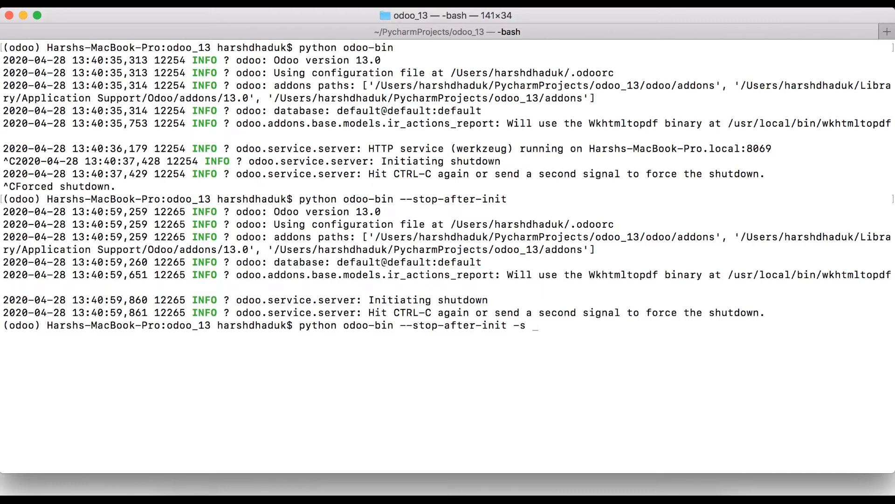
{"action": "type", "text": "-c o"}
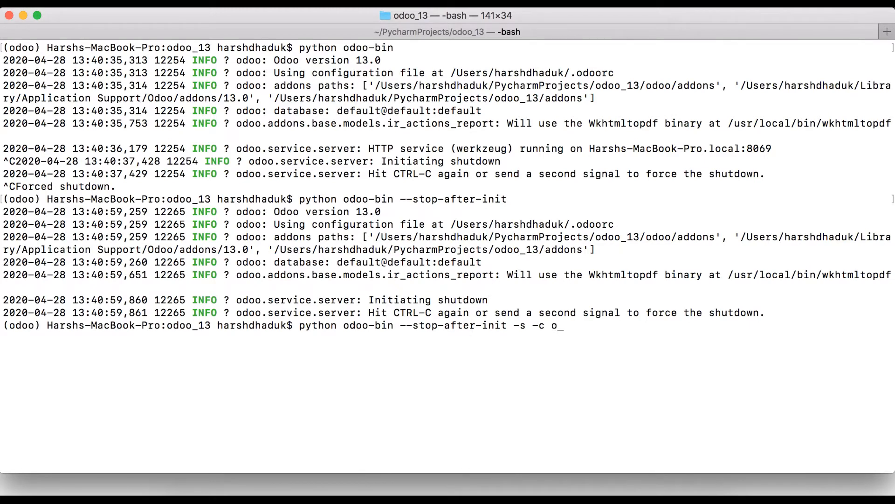
{"action": "type", "text": "doo_config"}
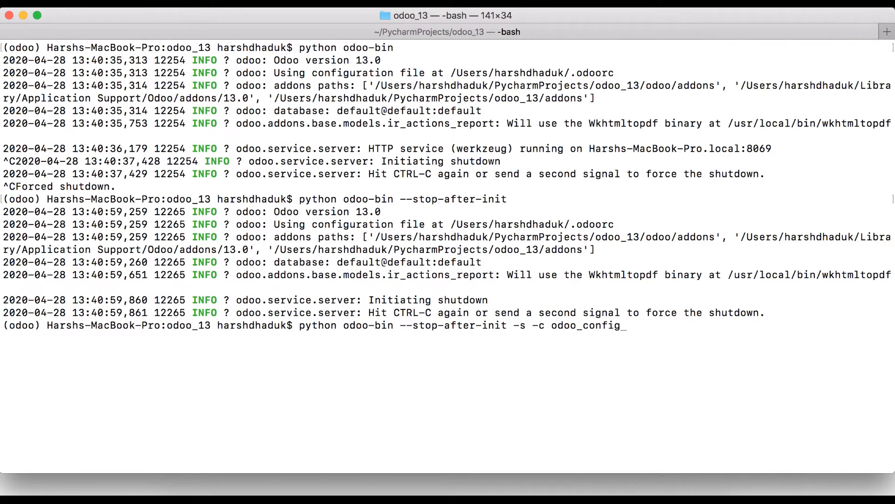
{"action": "type", "text": ".conf"}
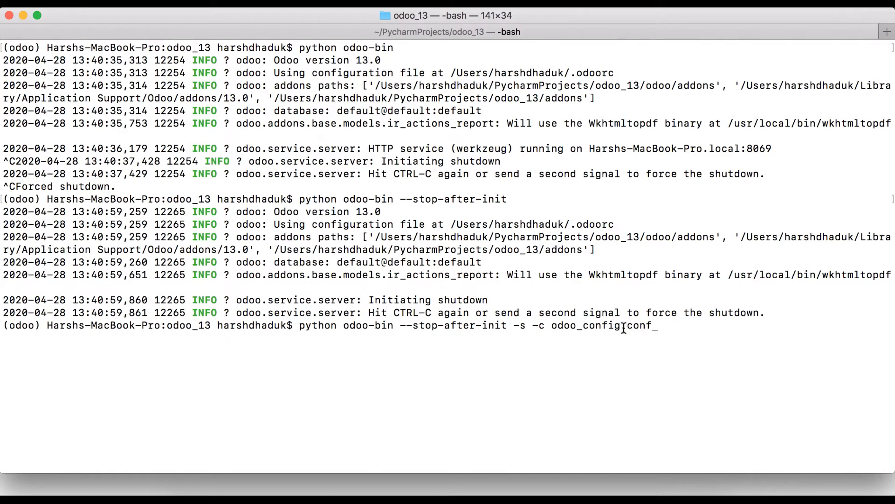
{"action": "double_click", "coordinate": [585, 326]}
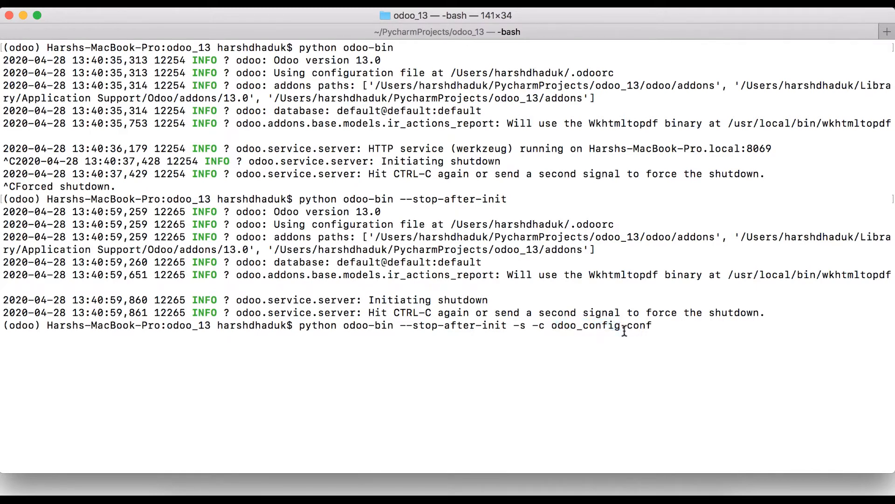
{"action": "double_click", "coordinate": [640, 326]}
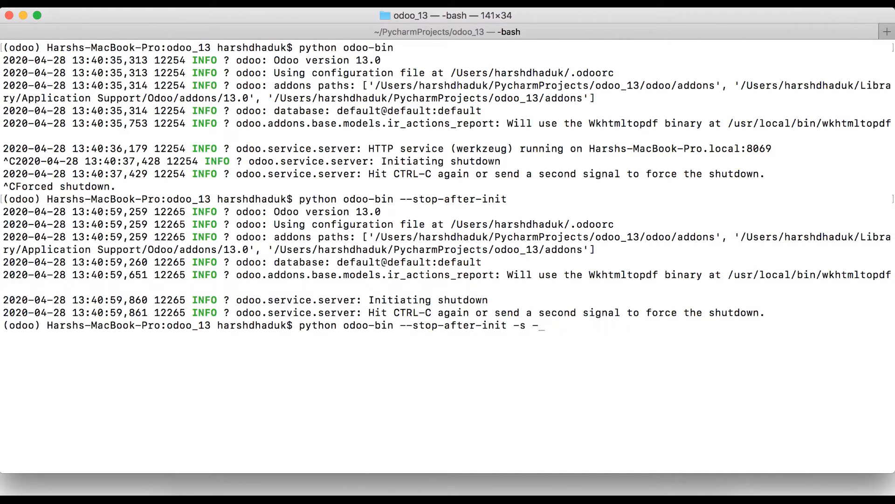
- Clear the unfinished Odoo command and list the odoo_13 folder with ls
{"action": "key", "text": "Backspace"}
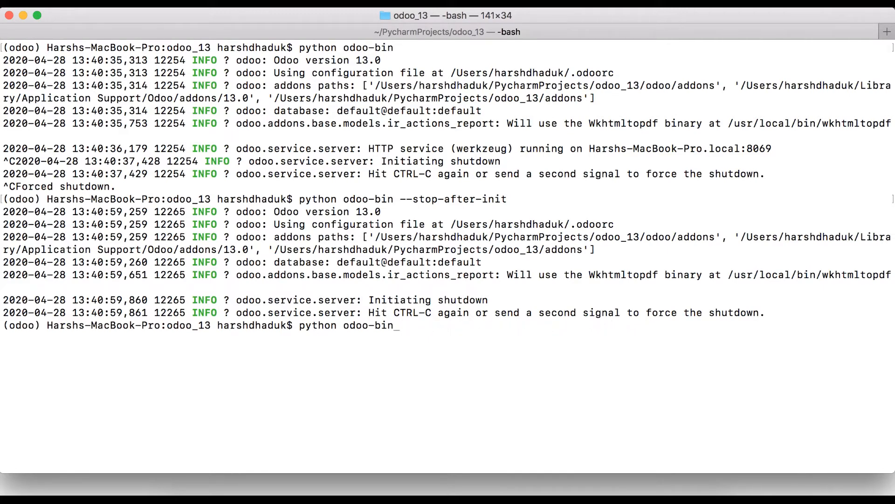
{"action": "key", "text": "Ctrl+U"}
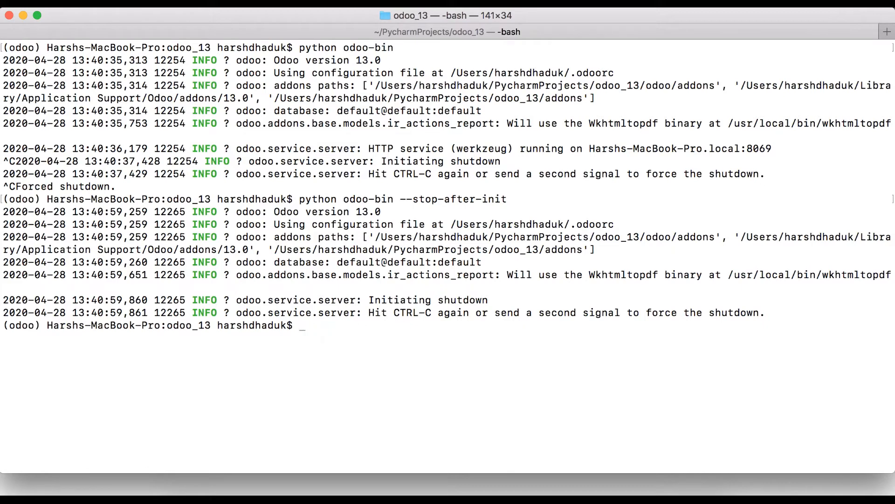
{"action": "type", "text": "ls"}
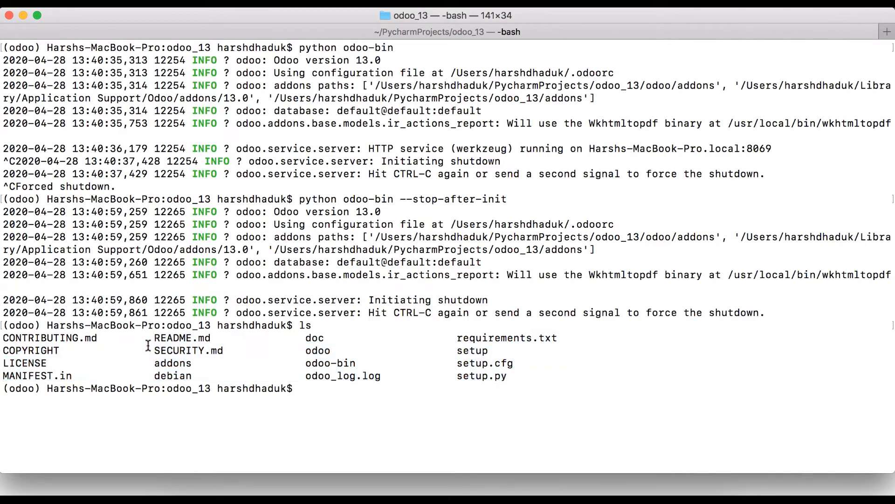
- Generate the config with python odoo-bin -s --stop-after-init -c odoo_confing.conf
{"action": "type", "text": "python odoo-bi"}
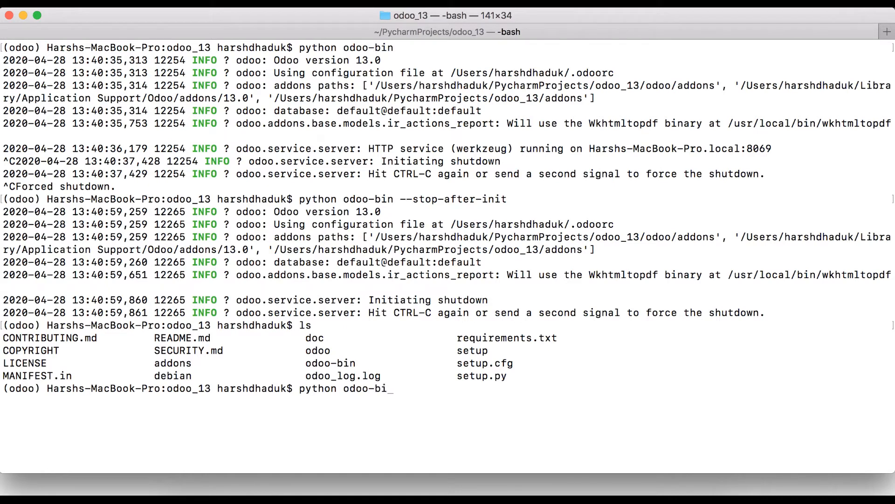
{"action": "type", "text": "n -s"}
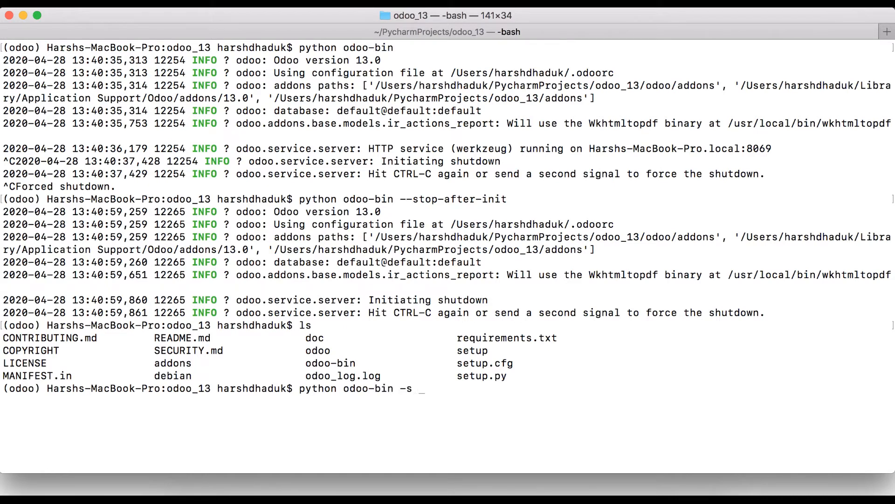
{"action": "type", "text": "--stop-"}
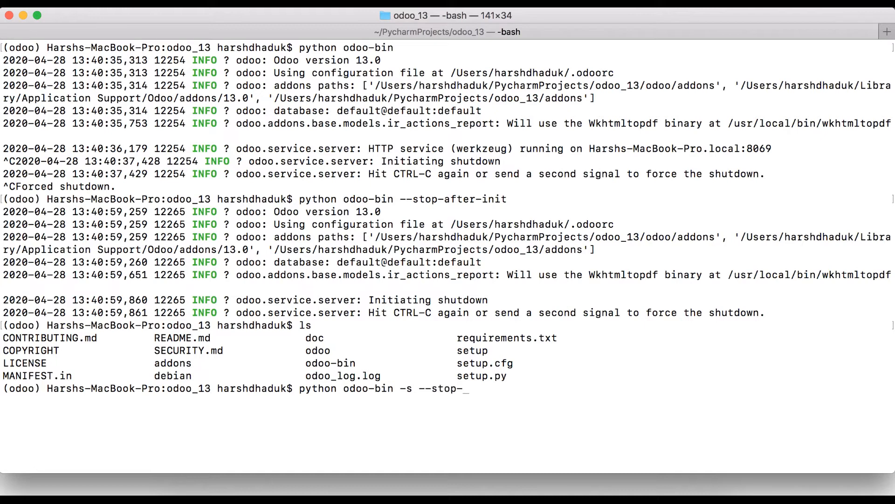
{"action": "type", "text": "after"}
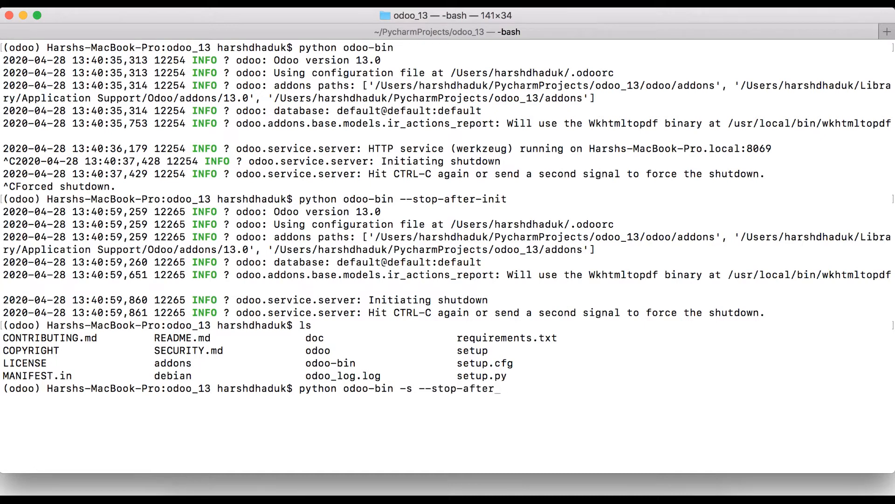
{"action": "type", "text": "init"}
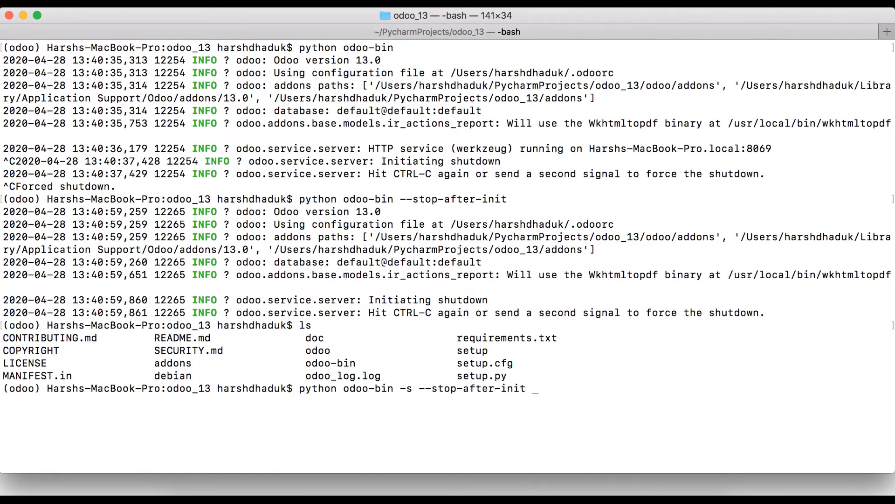
{"action": "type", "text": "-c odoo"}
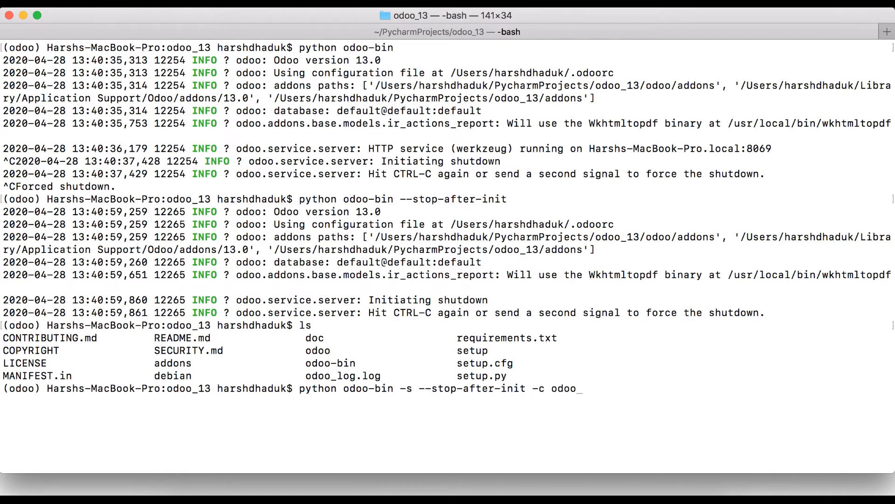
{"action": "type", "text": "confi"}
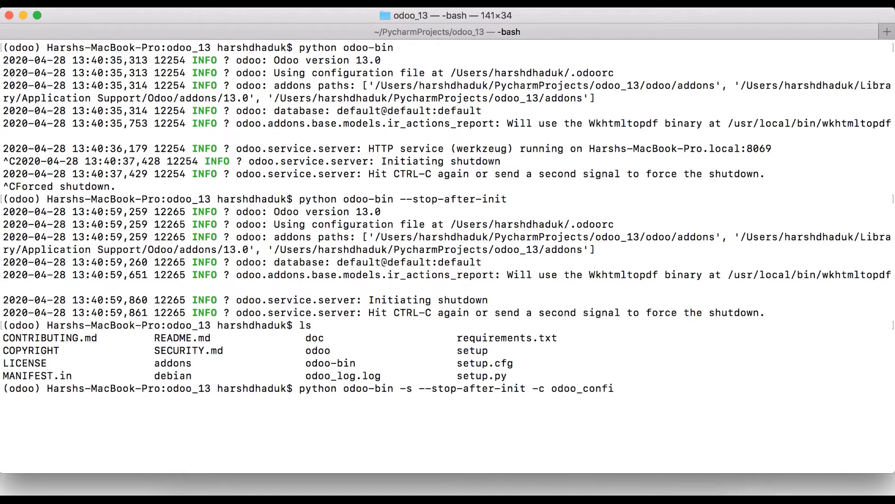
{"action": "type", "text": "g.conf"}
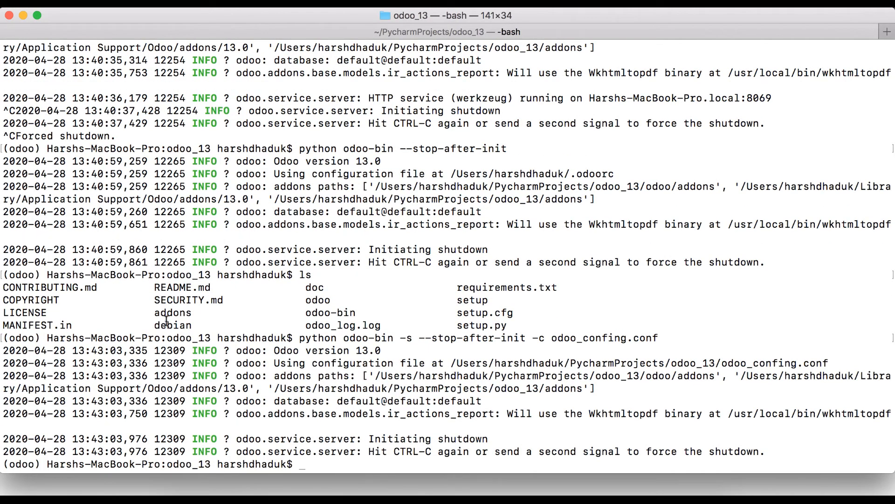
- List the folder with ls to confirm the config file now exists
{"action": "type", "text": "ls"}
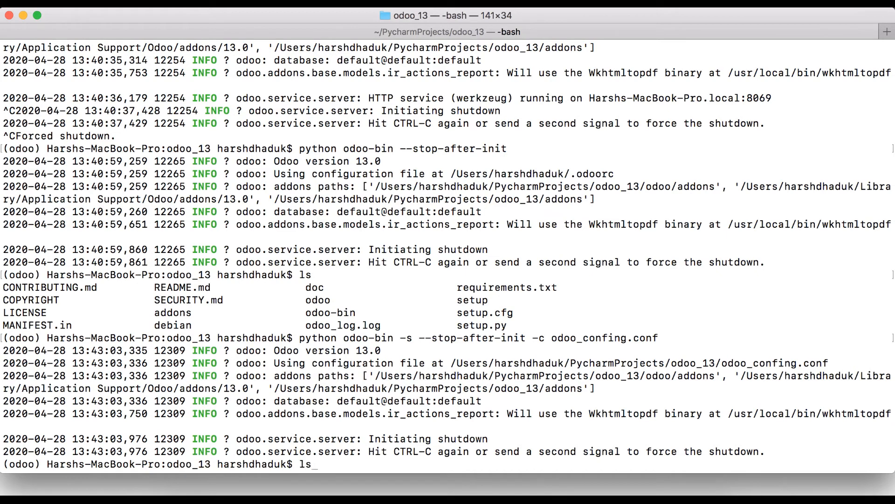
{"action": "key", "text": "Return"}
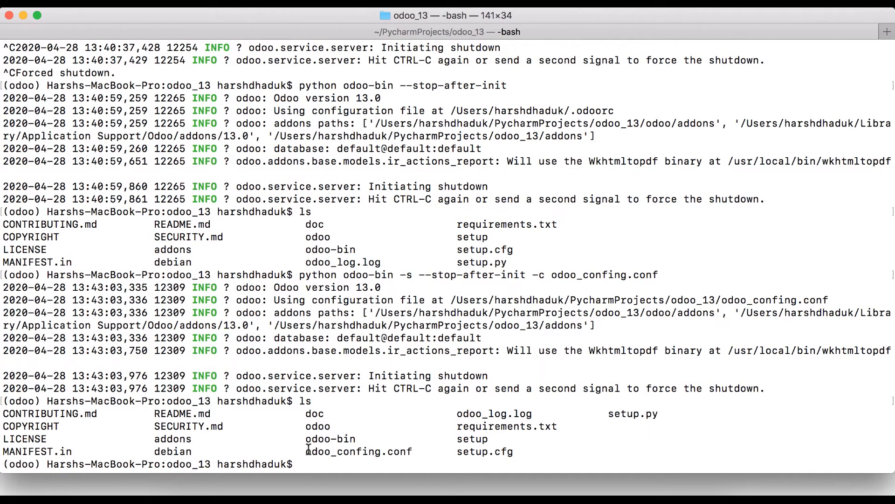
{"action": "double_click", "coordinate": [359, 452]}
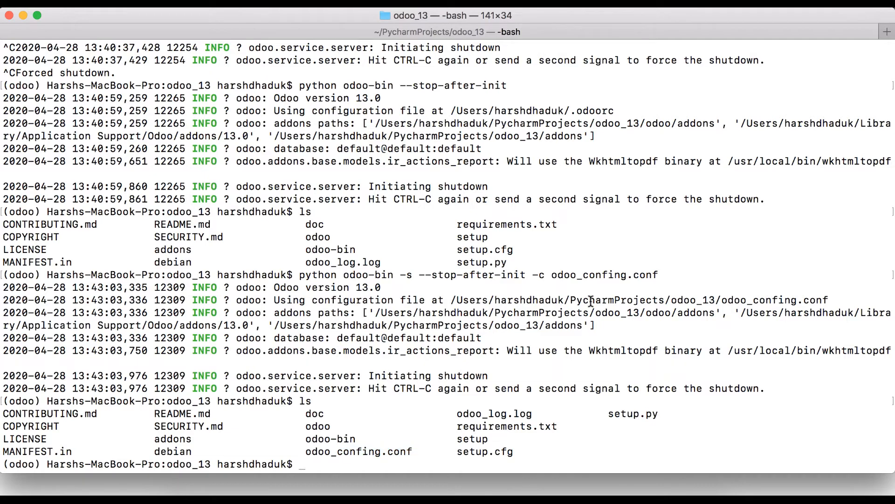
{"action": "type", "text": "cat"}
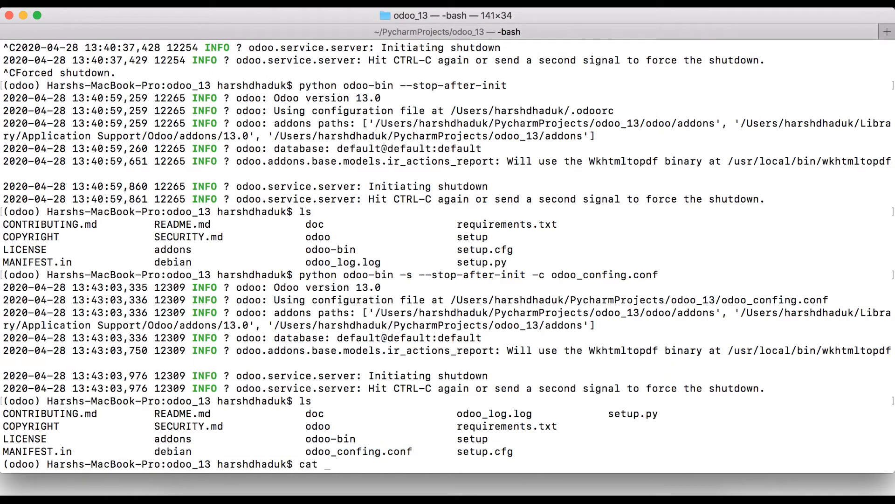
- Print odoo_confing.conf with cat, showing db_name = False, then recall the -s -c command
{"action": "type", "text": "odoo_confing.conf"}
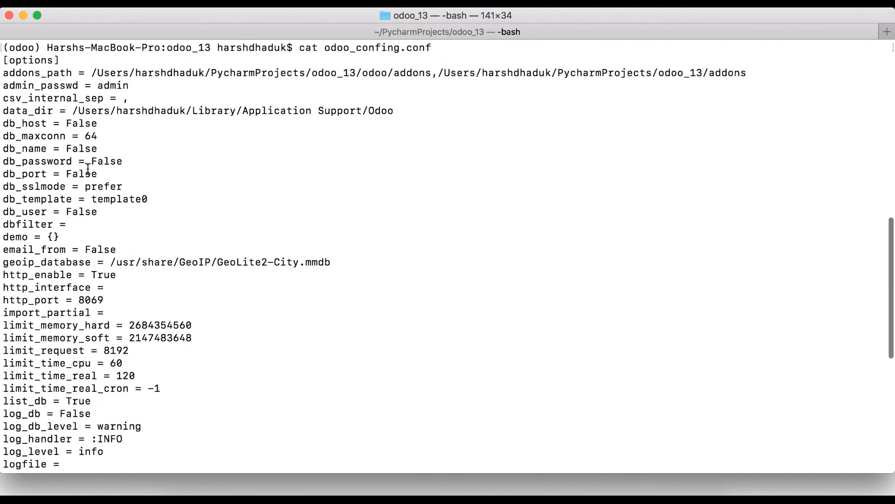
{"action": "mouse_move", "coordinate": [84, 163]}
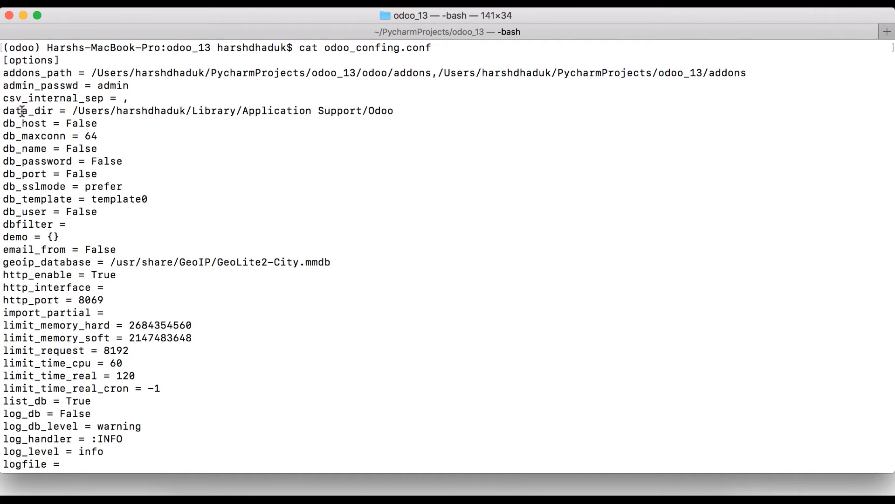
{"action": "double_click", "coordinate": [22, 149]}
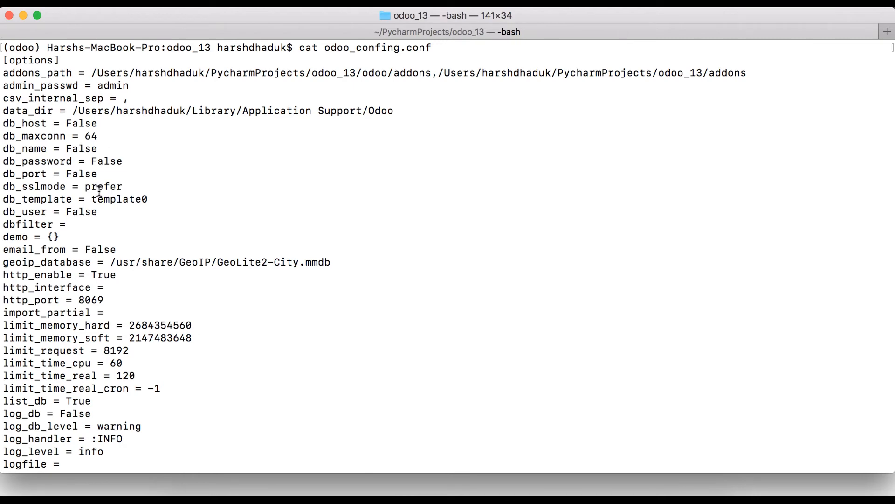
{"action": "mouse_move", "coordinate": [204, 242]}
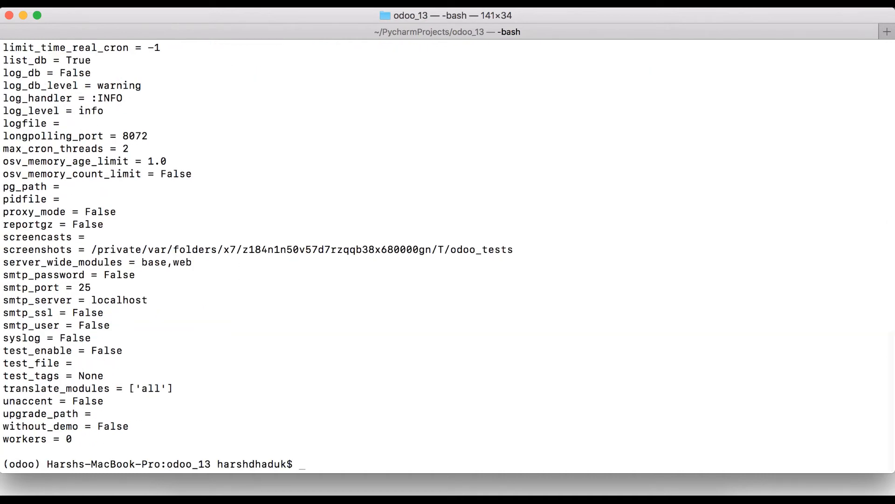
{"action": "type", "text": "python odoo-bin -s --stop-after-init -c odoo_confing.conf"}
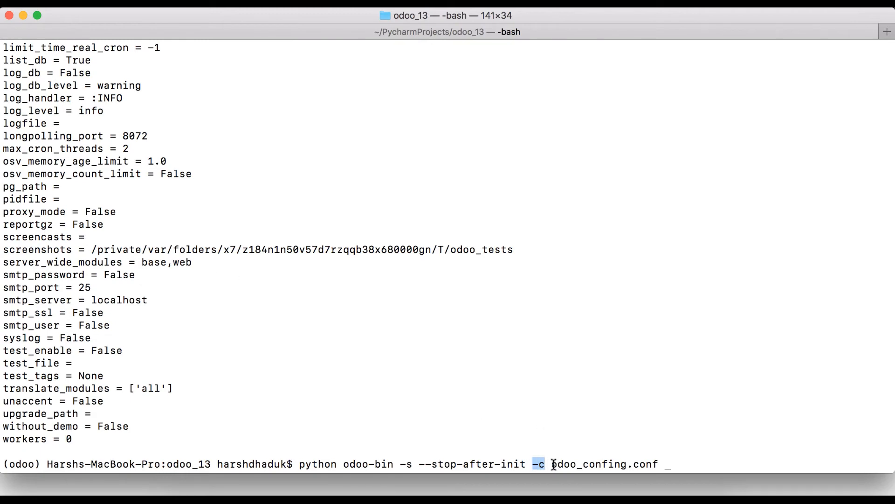
- Rerun the -s -c odoo_confing.conf command with -d test, then cat the config
{"action": "double_click", "coordinate": [600, 464]}
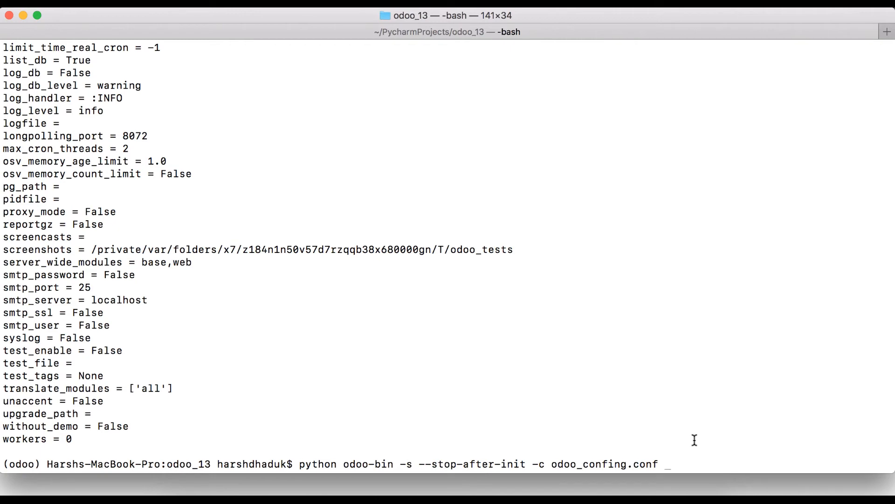
{"action": "type", "text": "-d"}
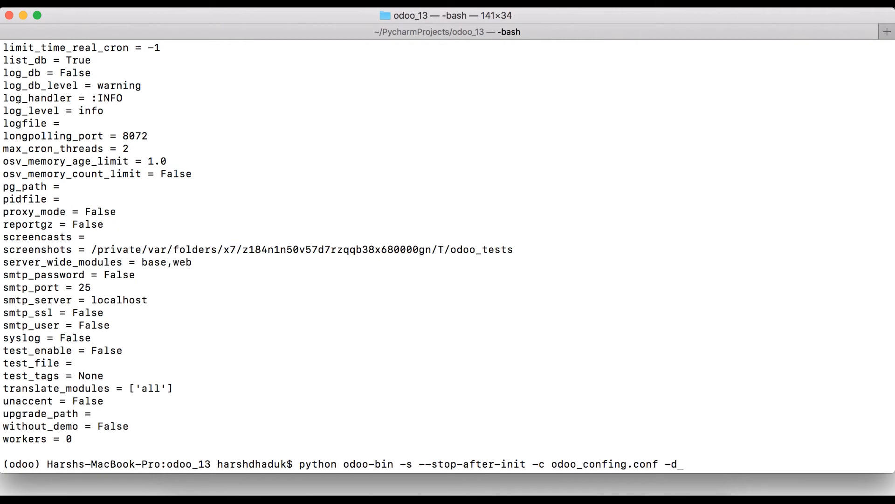
{"action": "type", "text": "test"}
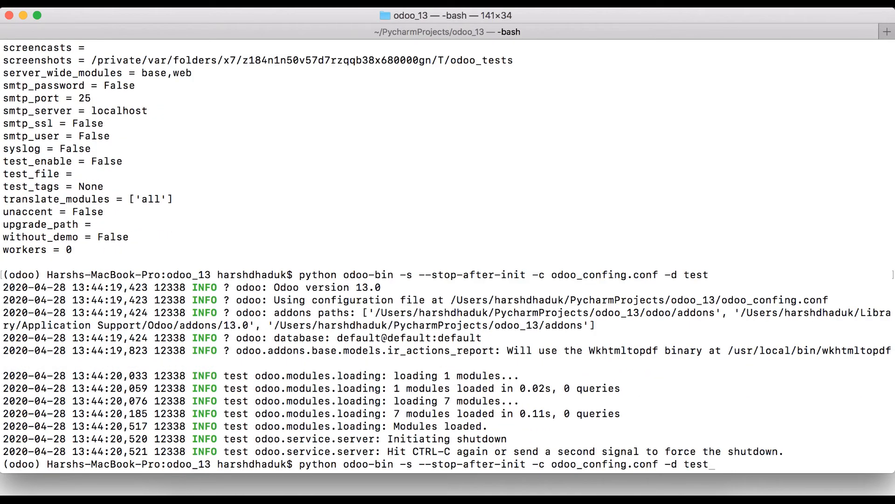
{"action": "type", "text": "cat odoo_config.conf"}
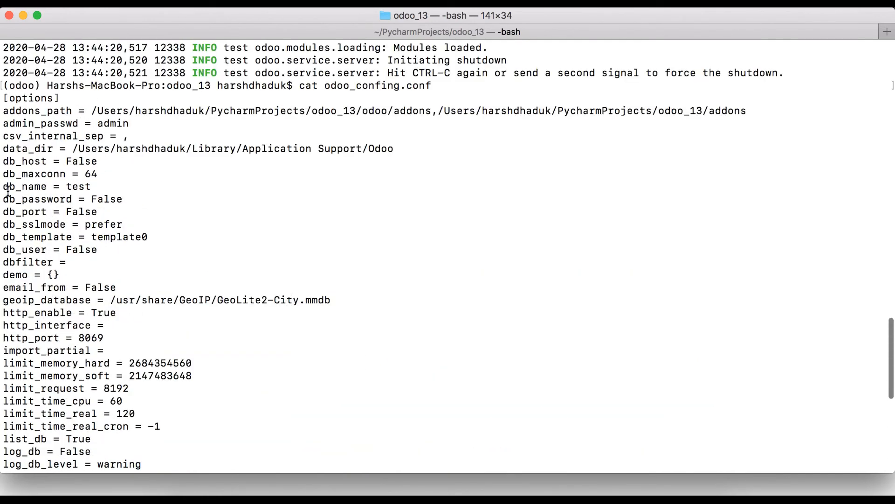
- Highlight the db_name setting and its value test in the displayed config
{"action": "double_click", "coordinate": [23, 186]}
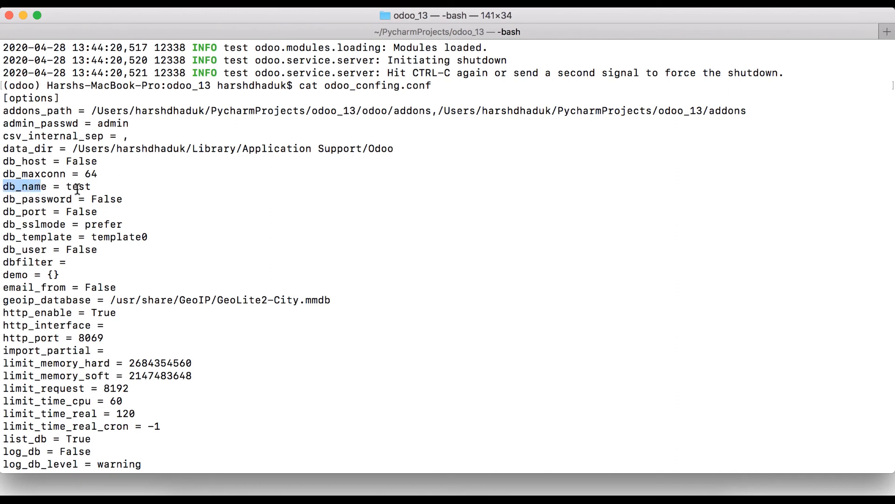
{"action": "double_click", "coordinate": [80, 186]}
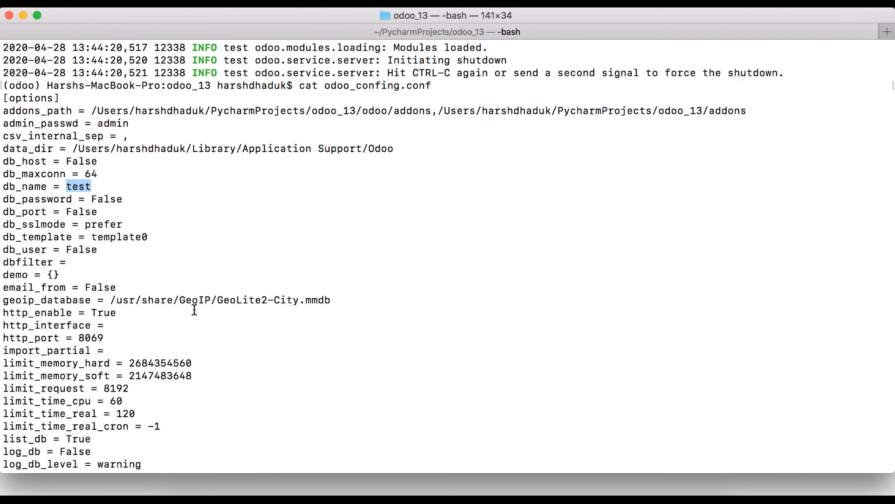
{"action": "scroll", "scroll_direction": "down", "scroll_amount": 3}
{"action": "type", "text": "python"}
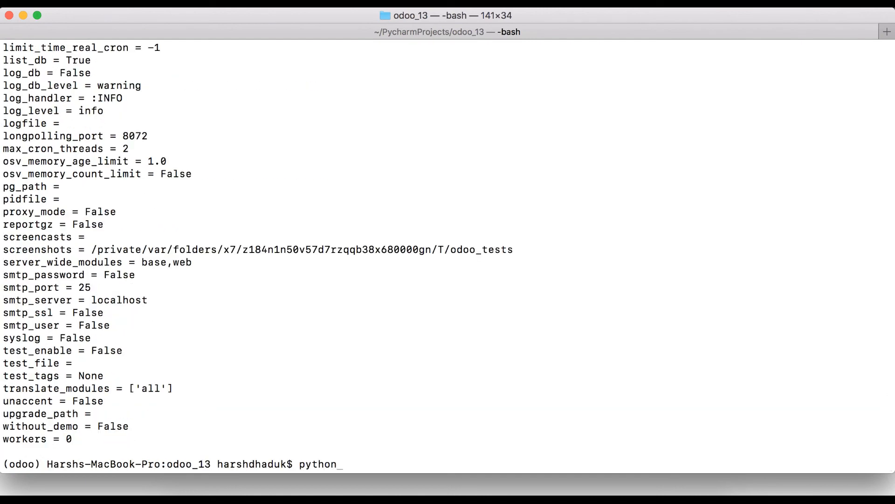
- Start Odoo with python odoo-bin -c odoo_confing.conf and highlight port 8069
{"action": "type", "text": "o"}
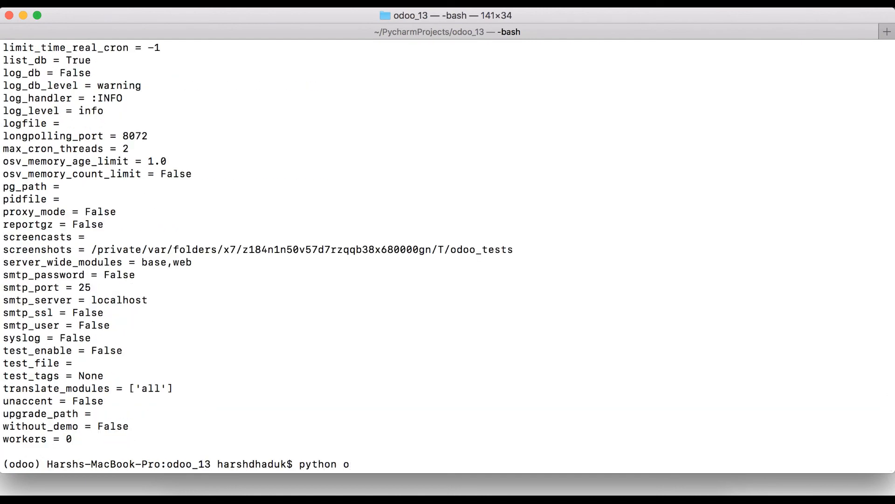
{"action": "type", "text": "doo"}
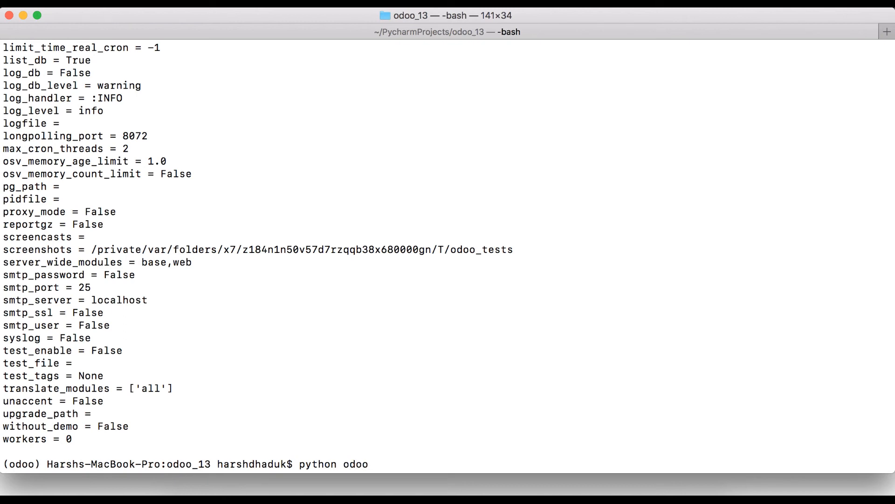
{"action": "type", "text": "-b"}
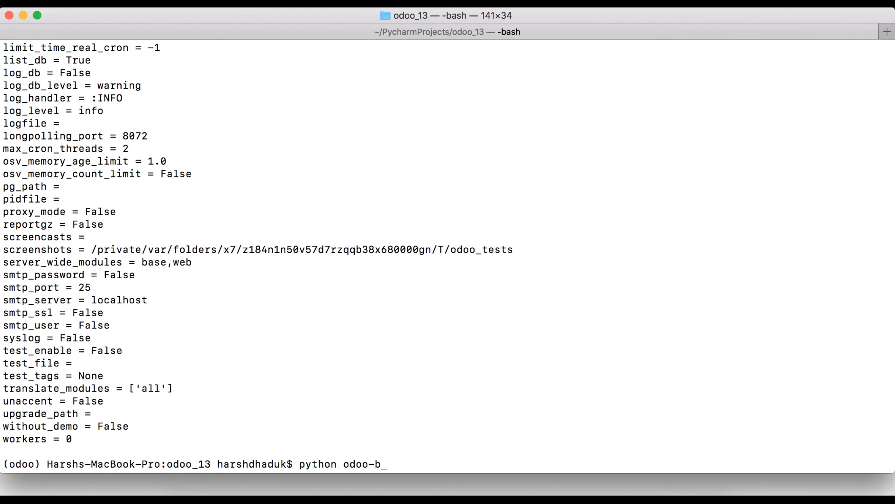
{"action": "type", "text": "in -"}
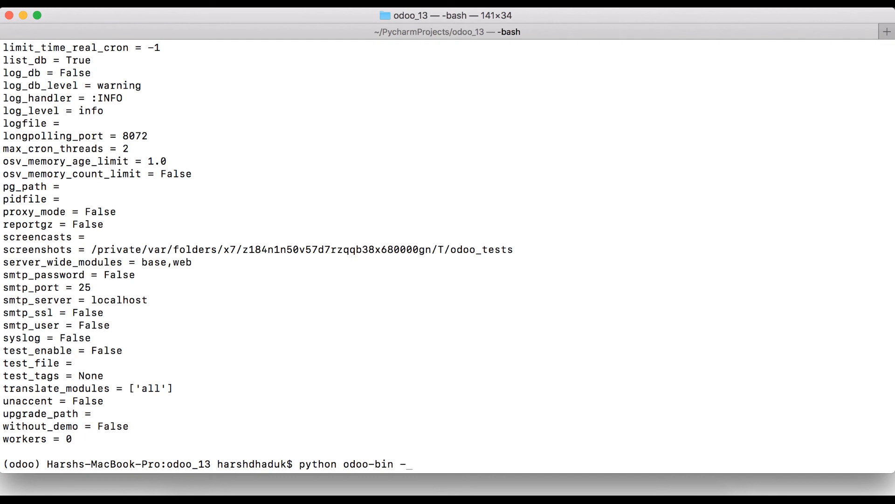
{"action": "type", "text": "c odoo"}
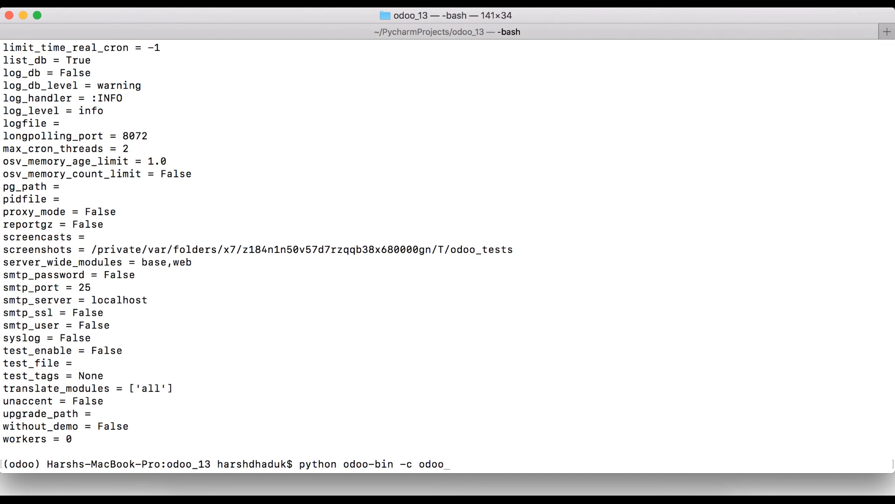
{"action": "type", "text": "confing.conf"}
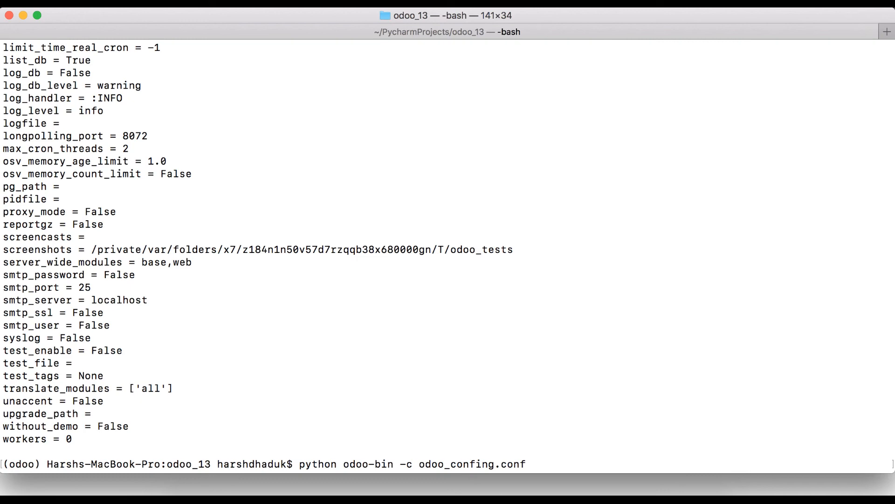
{"action": "key", "text": "Return"}
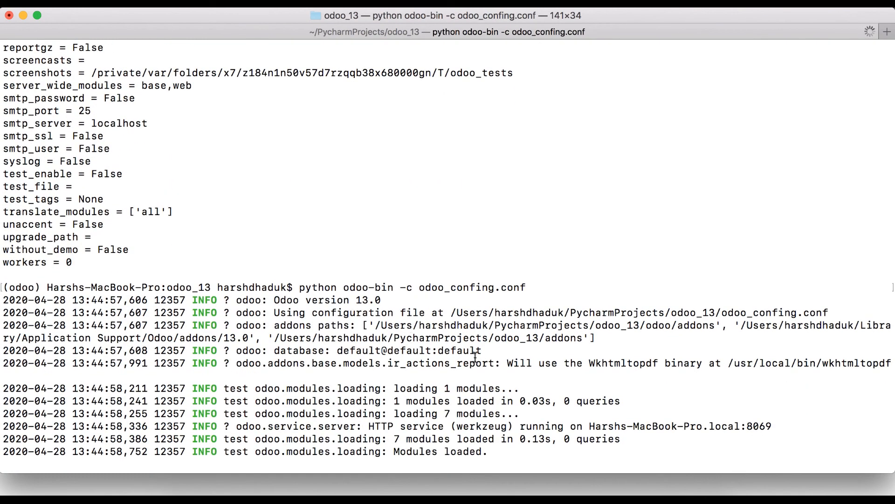
{"action": "double_click", "coordinate": [762, 426]}
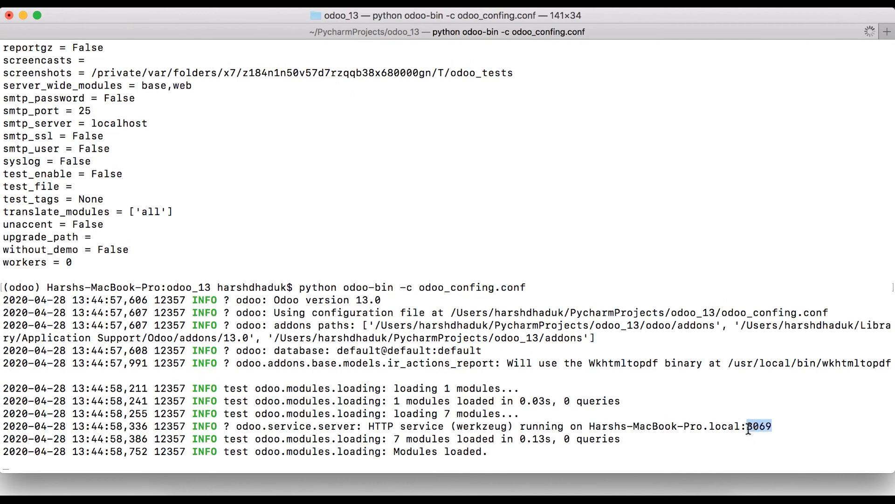